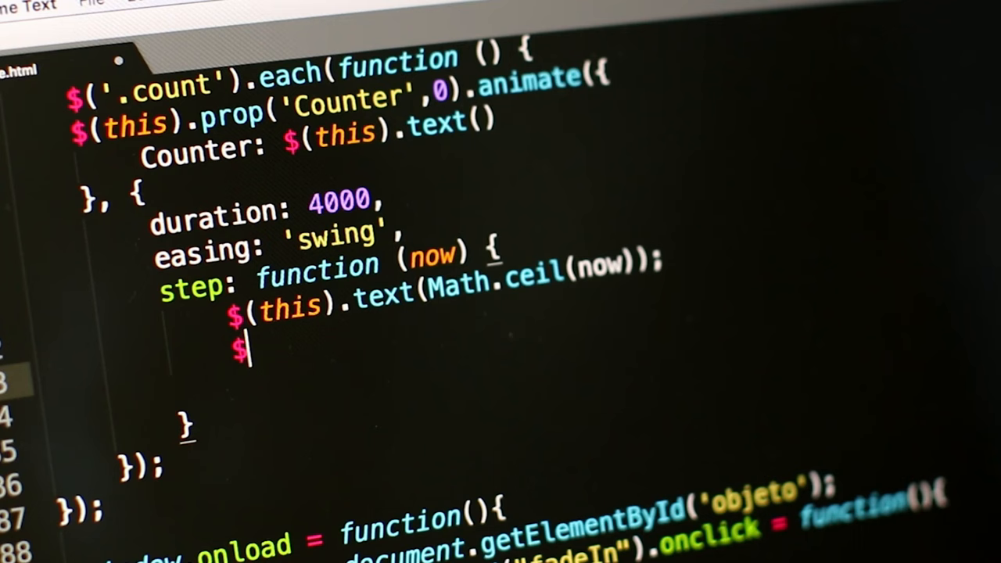
Type '(this)' after the $ on the new line in the step function.
type("(this)")
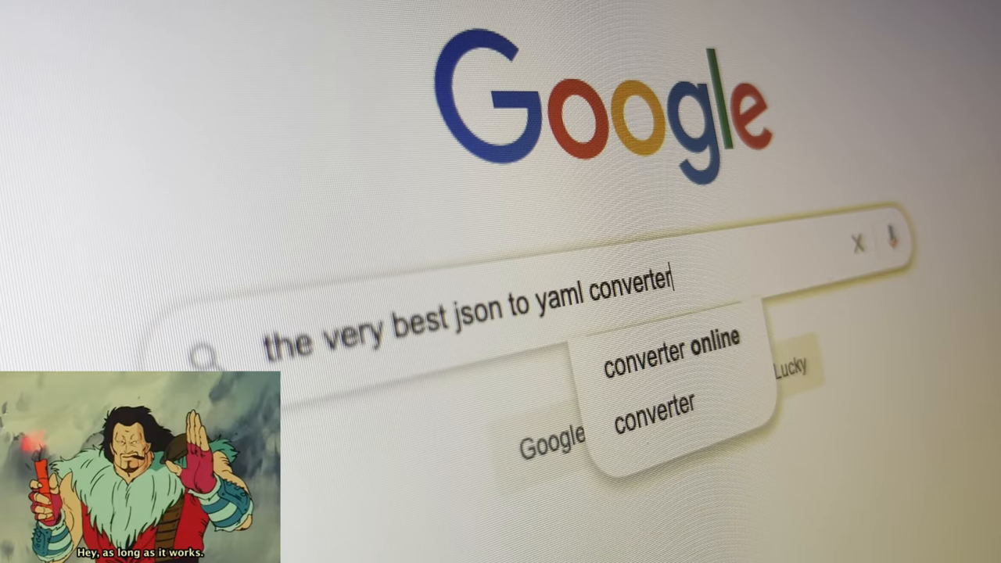
Add 'online free' to the JSON to YAML converter query and run the Google search.
type("online free")
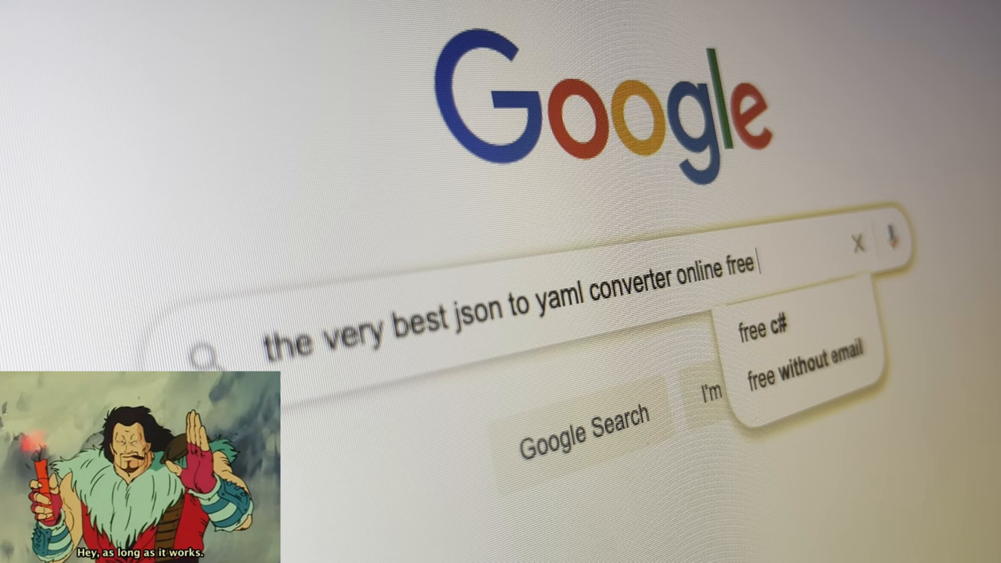
left_click(798, 372)
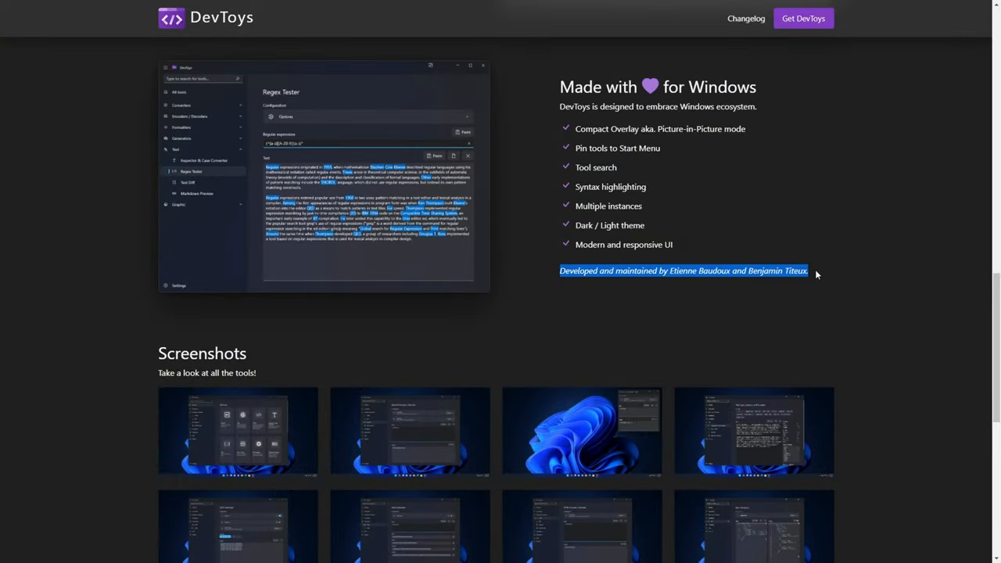
mouse_move(638, 347)
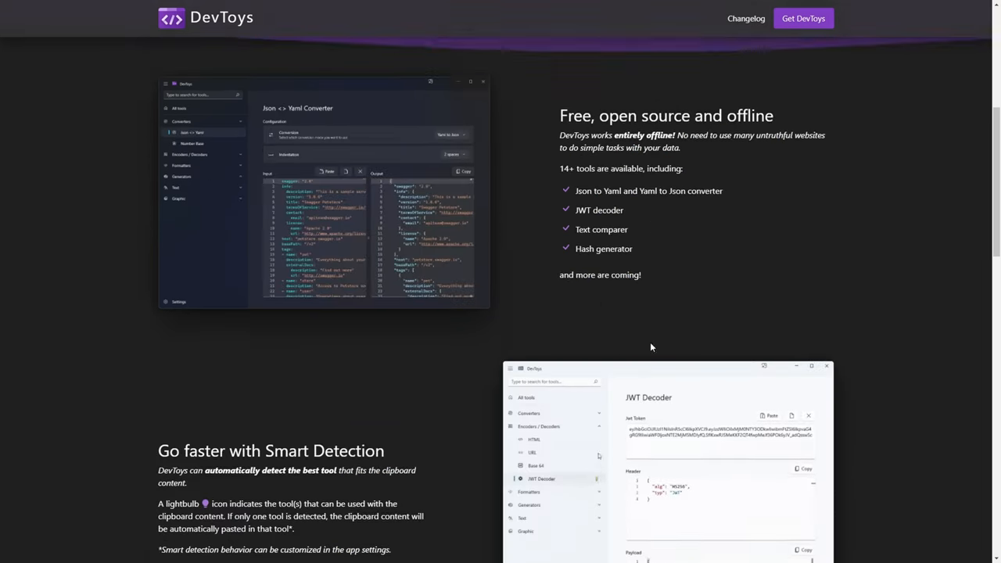
scroll("up", 3)
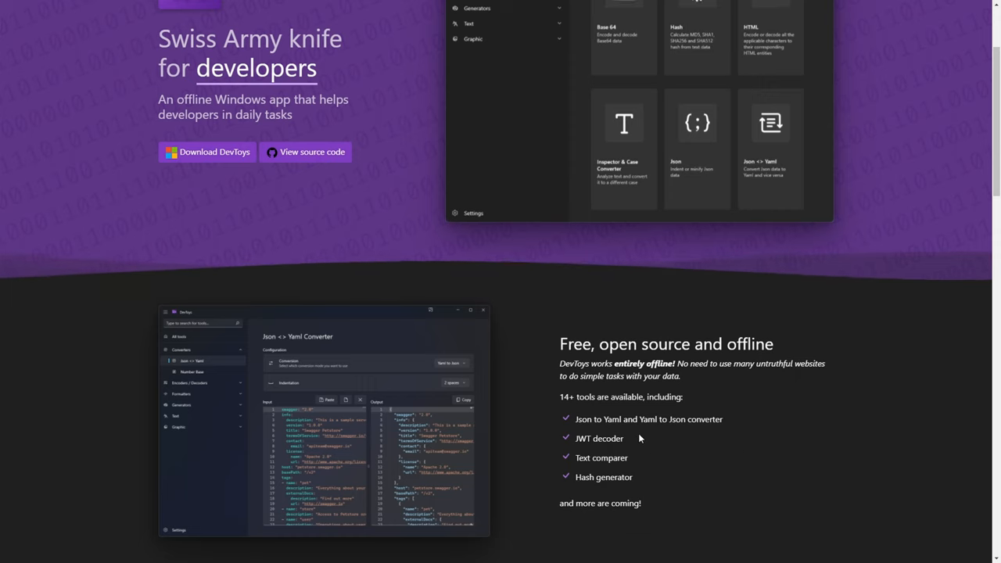
scroll("up", 3)
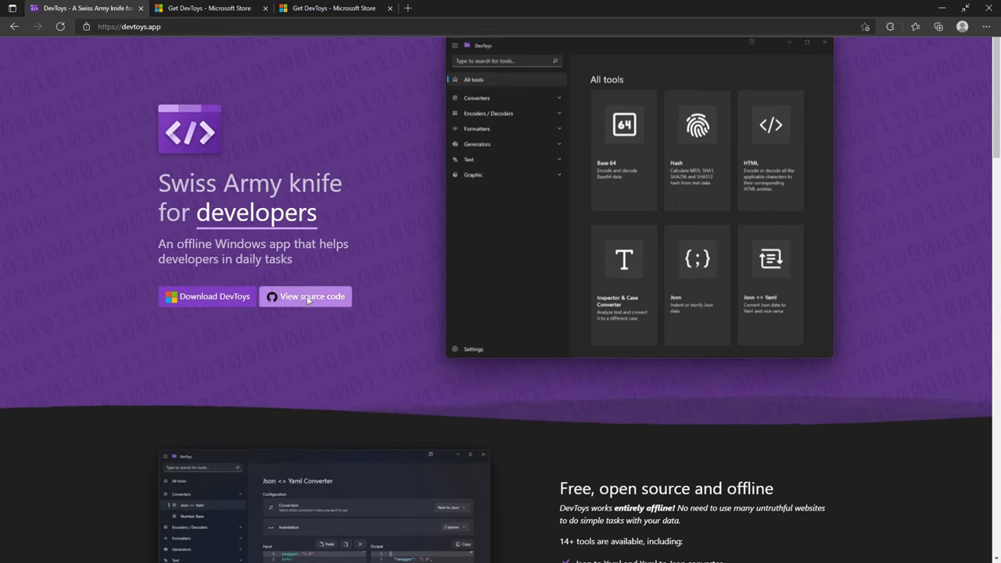
View DevToys' GitHub source and scroll its README toward How to install.
left_click(312, 296)
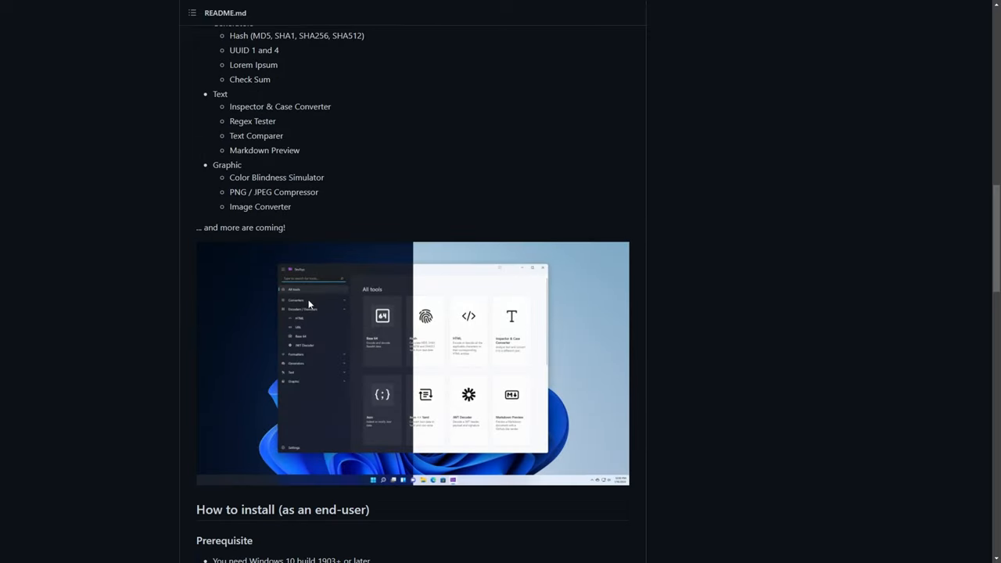
scroll("down", 3)
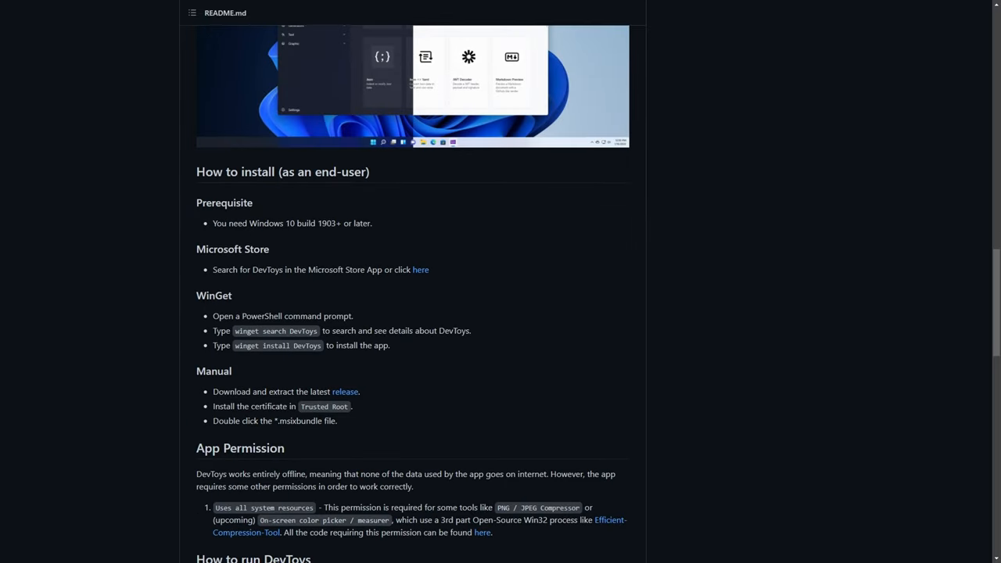
mouse_move(396, 413)
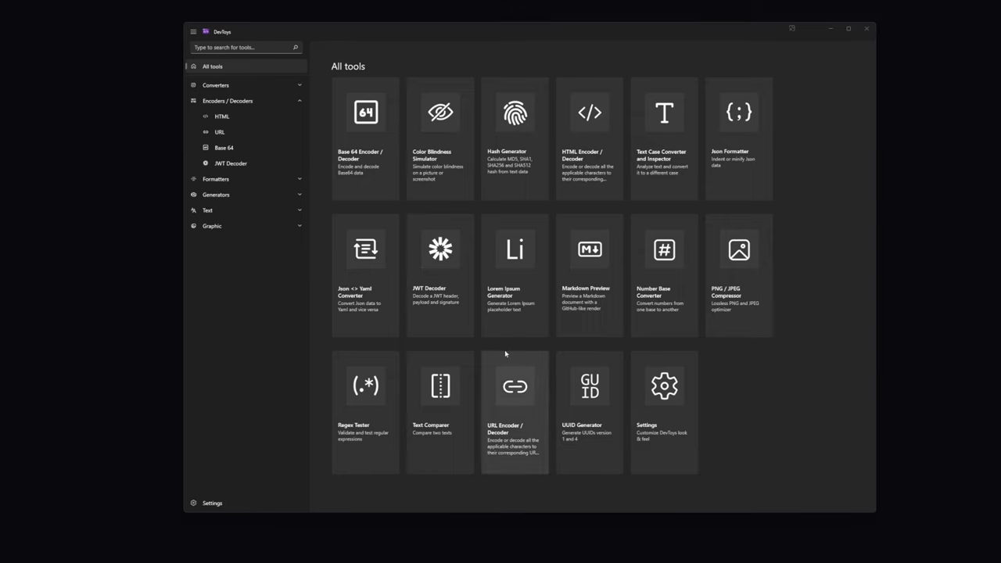
Copy the AWS blog's full JSON template and return to DevToys' Json <> Yaml converter.
left_click(365, 273)
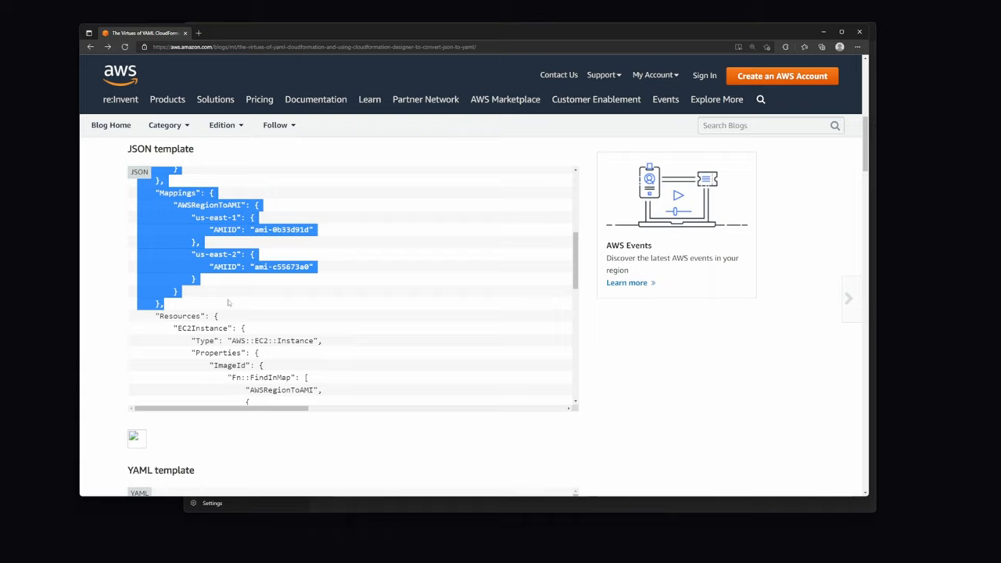
scroll("down", 3)
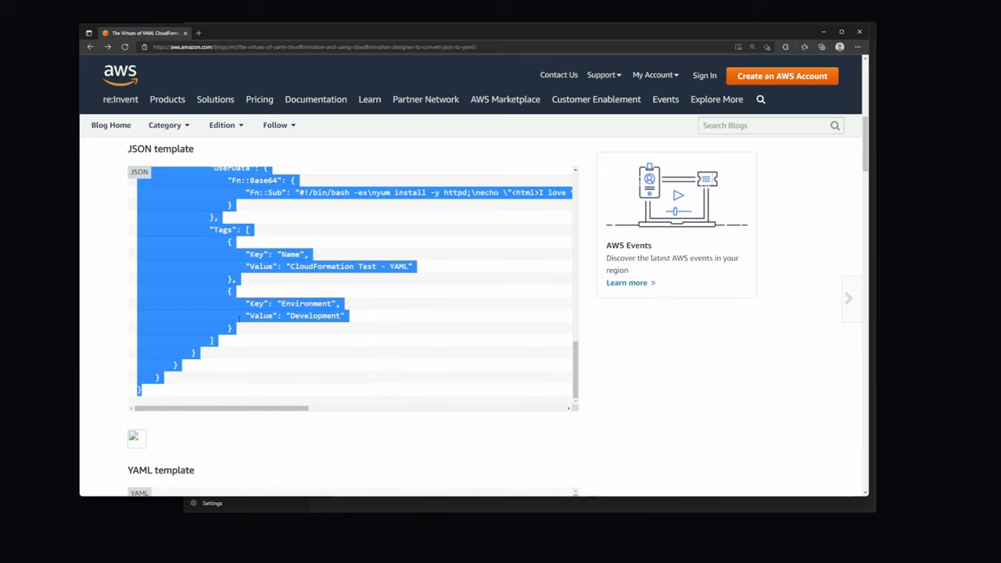
left_click(348, 337)
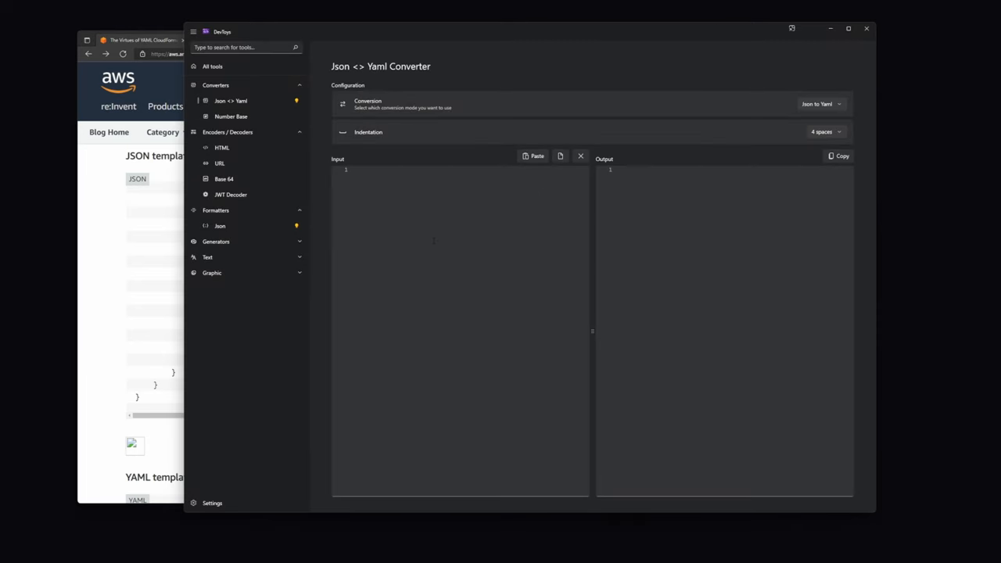
Paste the CloudFormation JSON to get YAML output, then open Text Diff from the Text group.
left_click(359, 169)
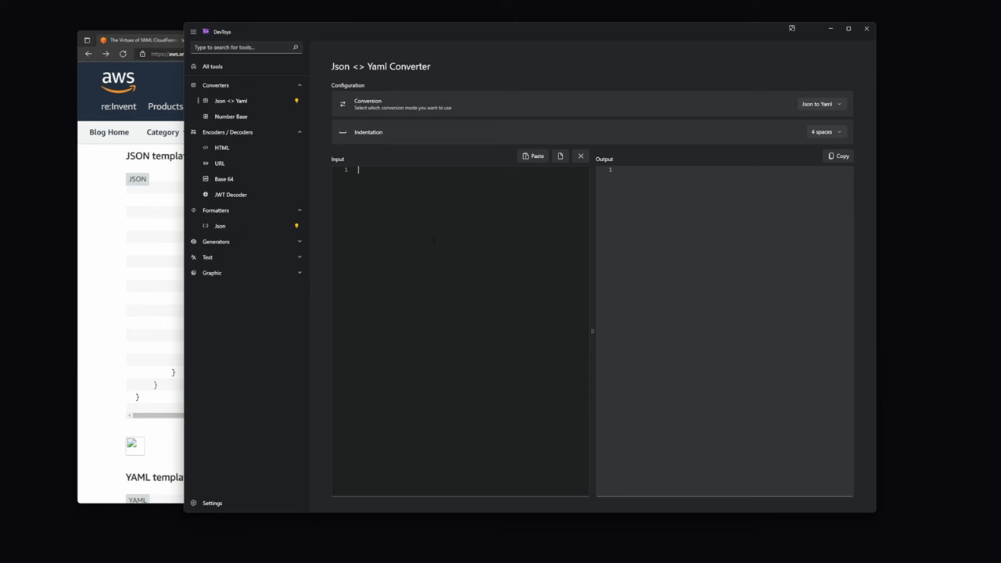
left_click(533, 155)
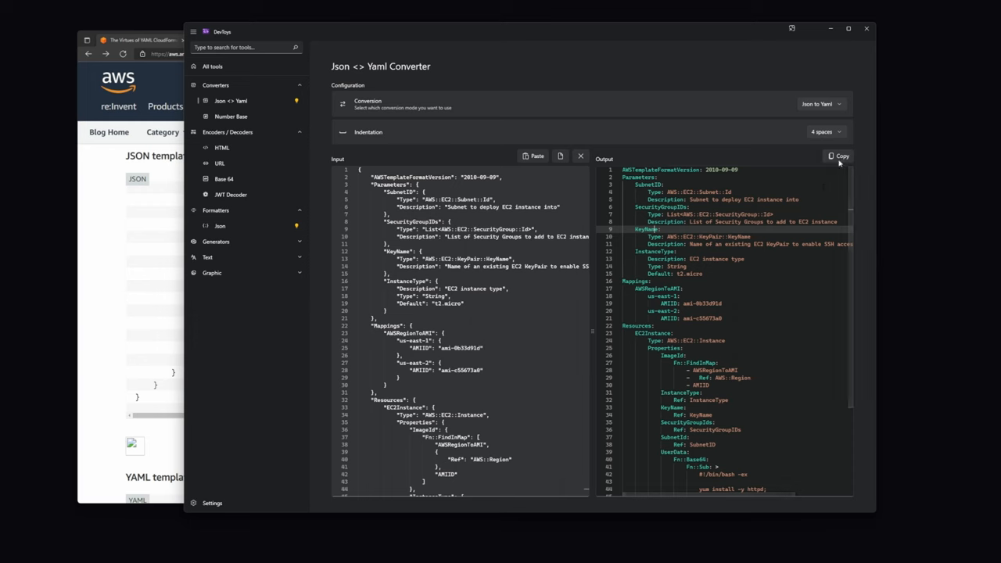
scroll("down", 3)
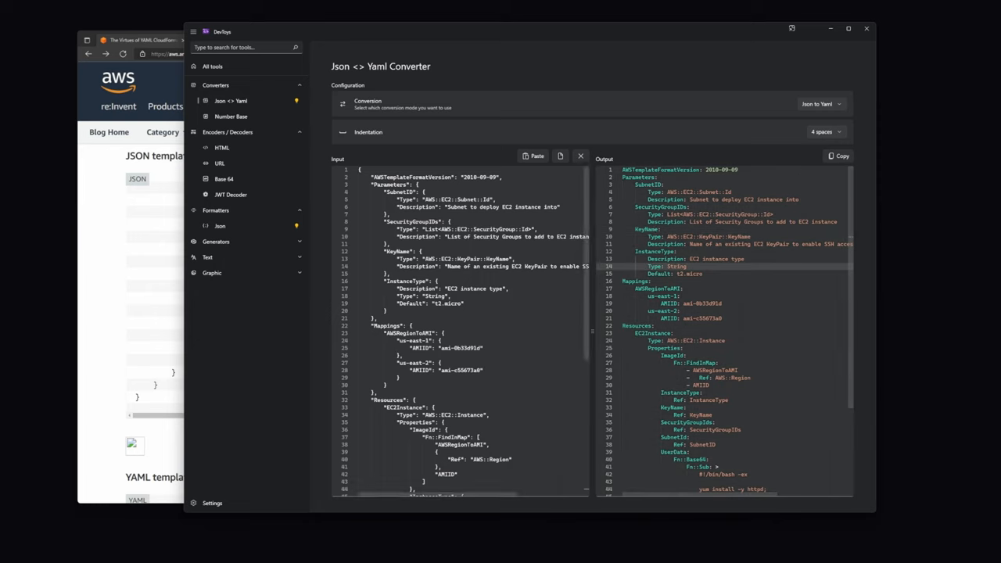
left_click(208, 257)
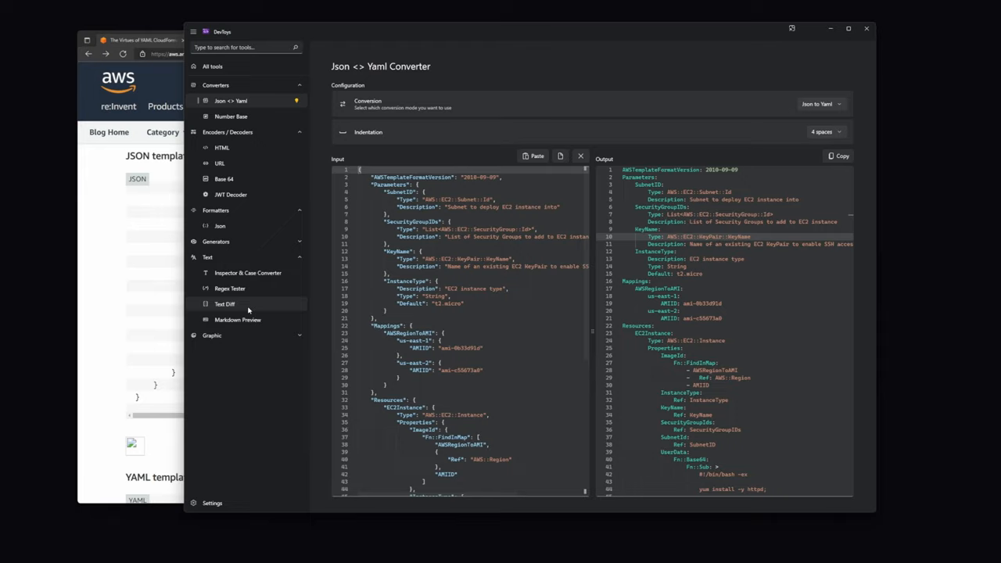
left_click(225, 304)
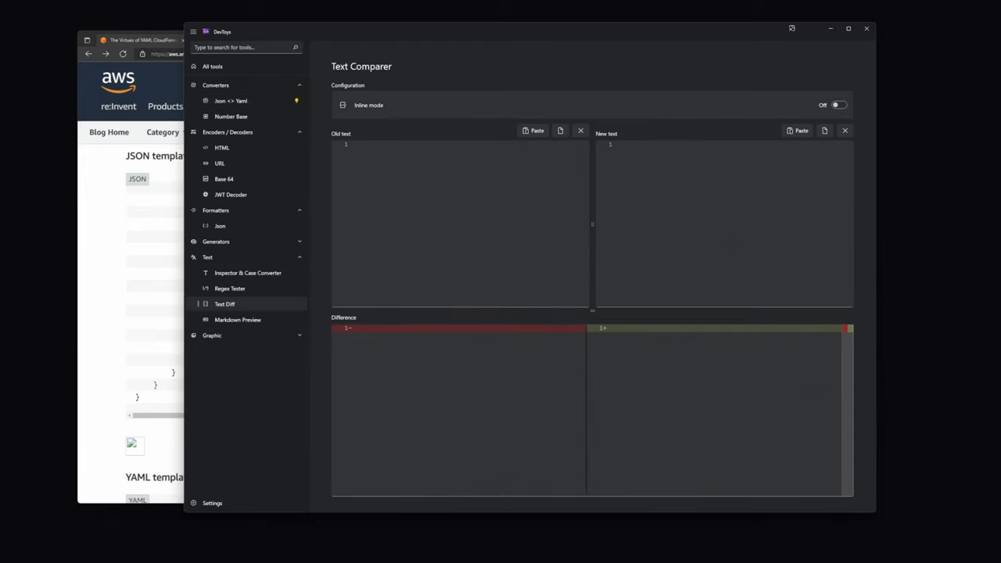
Paste both YAML templates into Text Diff and switch Inline mode on.
left_click(797, 130)
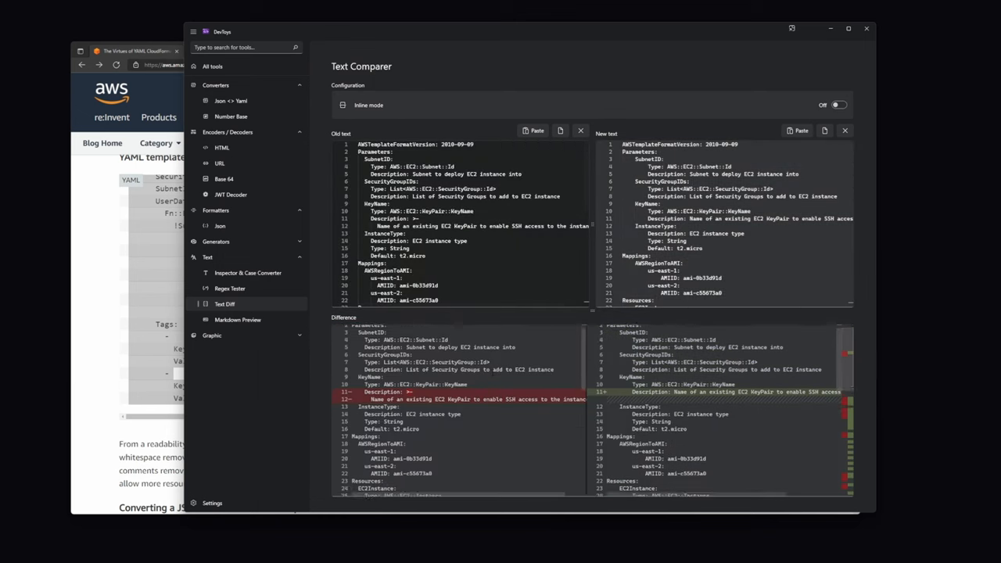
scroll("down", 3)
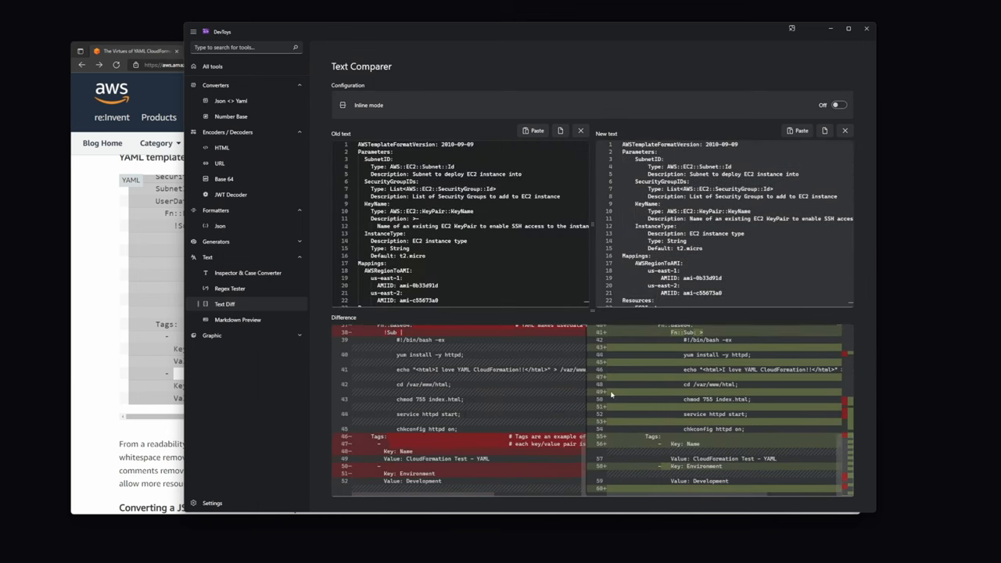
left_click(836, 104)
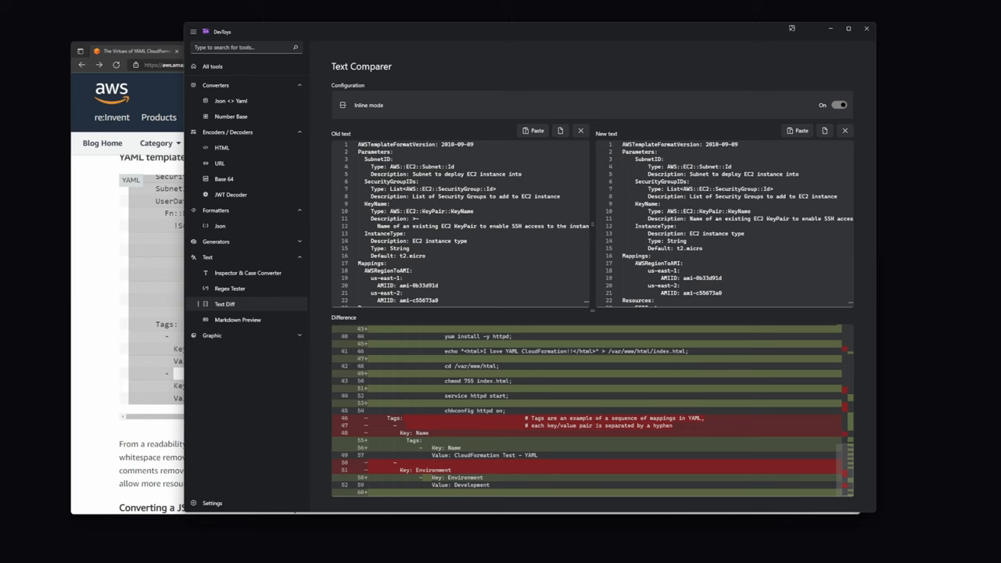
scroll("up", 3)
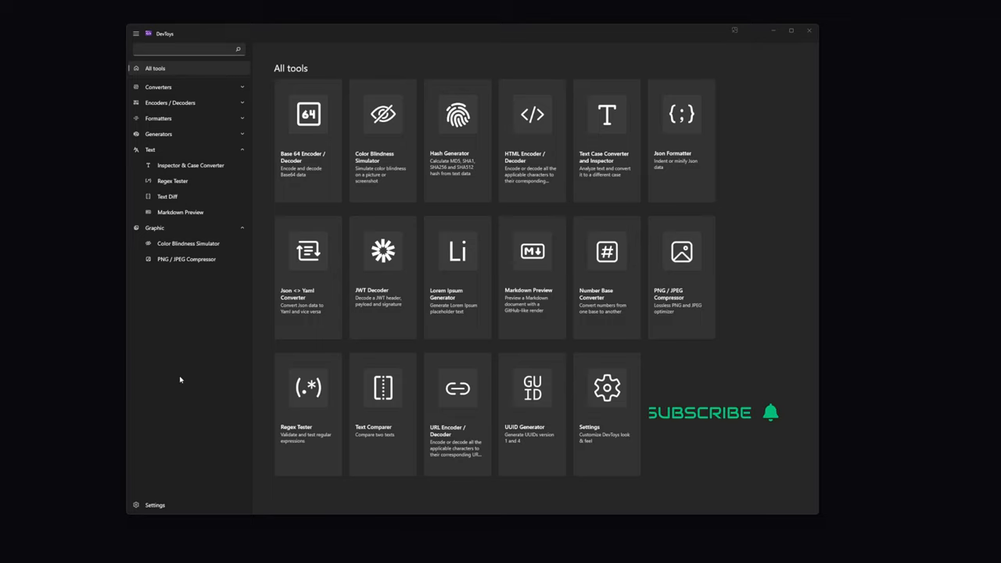
mouse_move(252, 360)
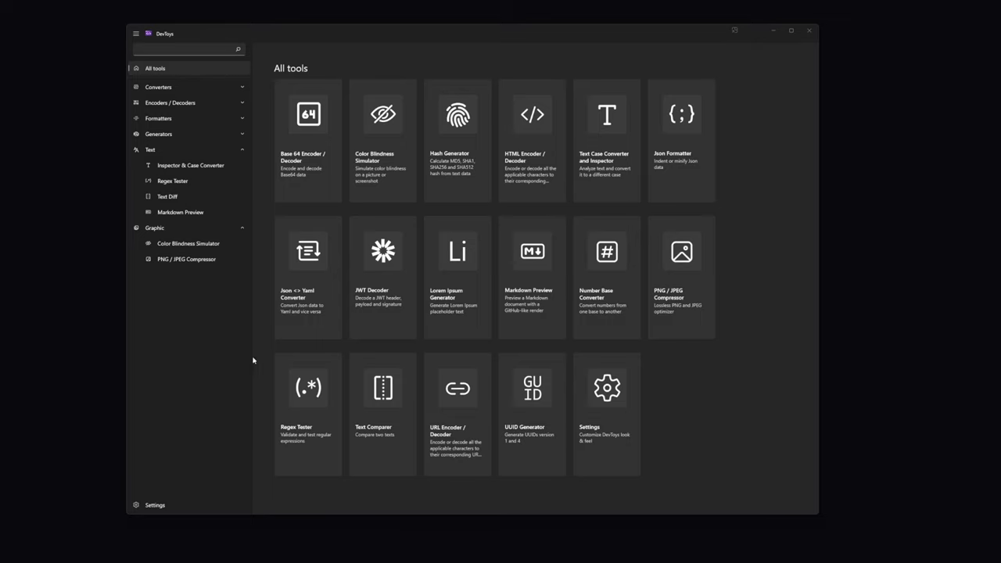
mouse_move(422, 168)
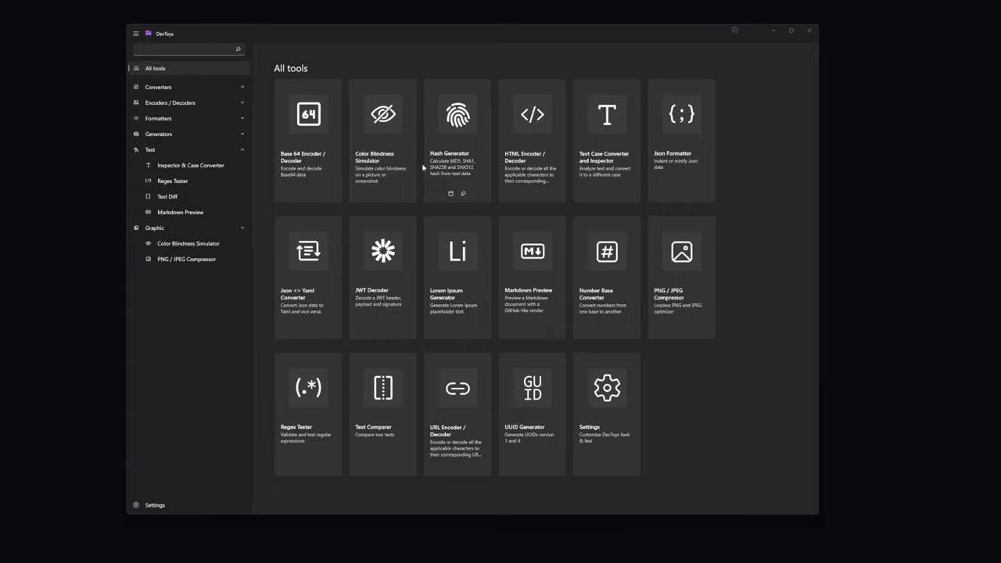
mouse_move(405, 159)
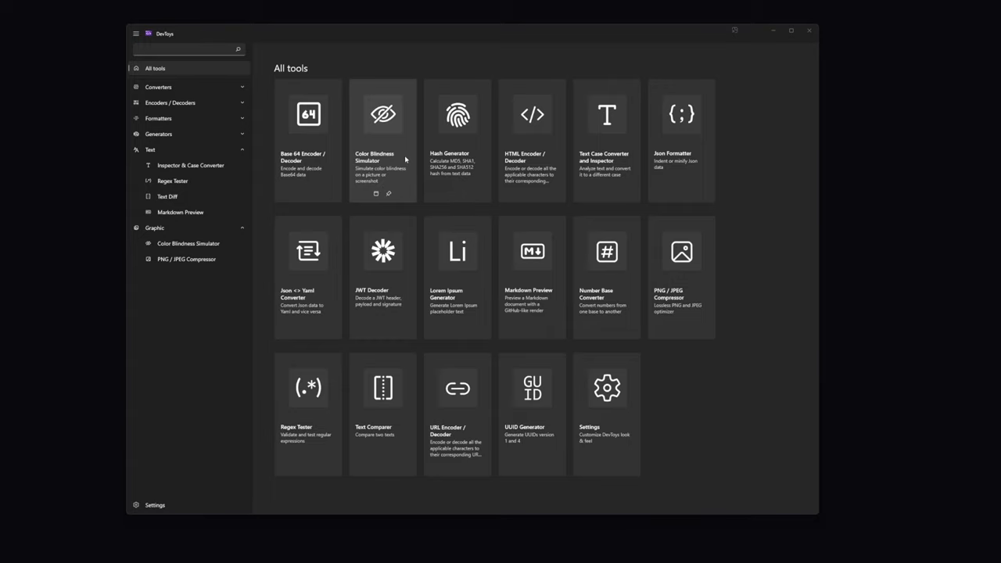
Drop the colour-plate image into Color Blindness Simulator, then open Lorem Ipsum Generator.
left_click(383, 141)
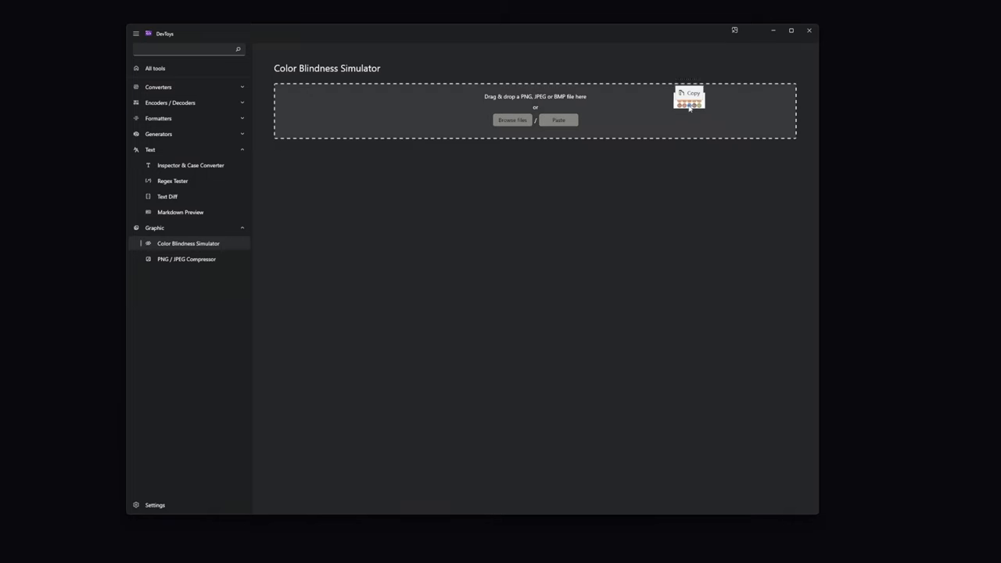
left_click(559, 119)
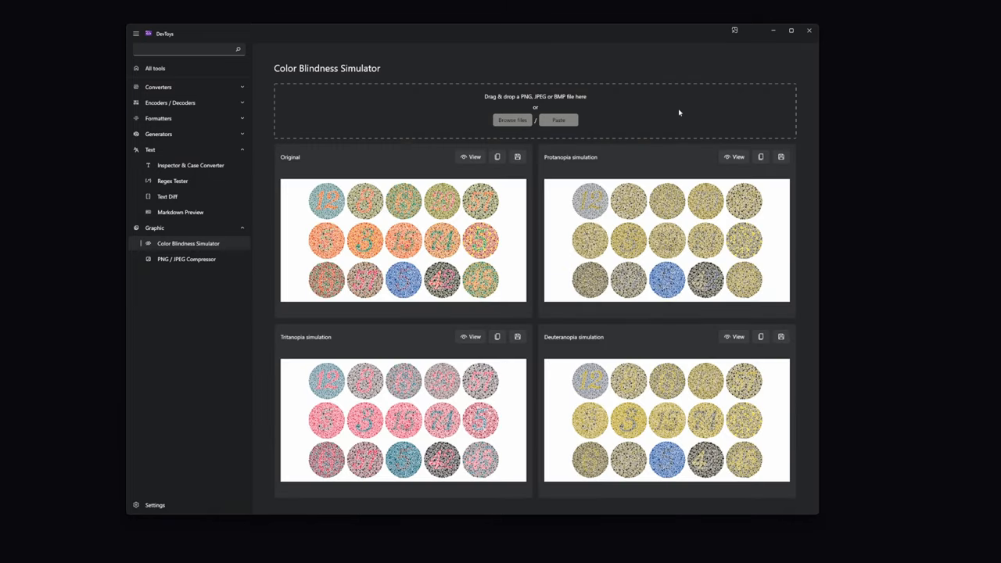
mouse_move(630, 247)
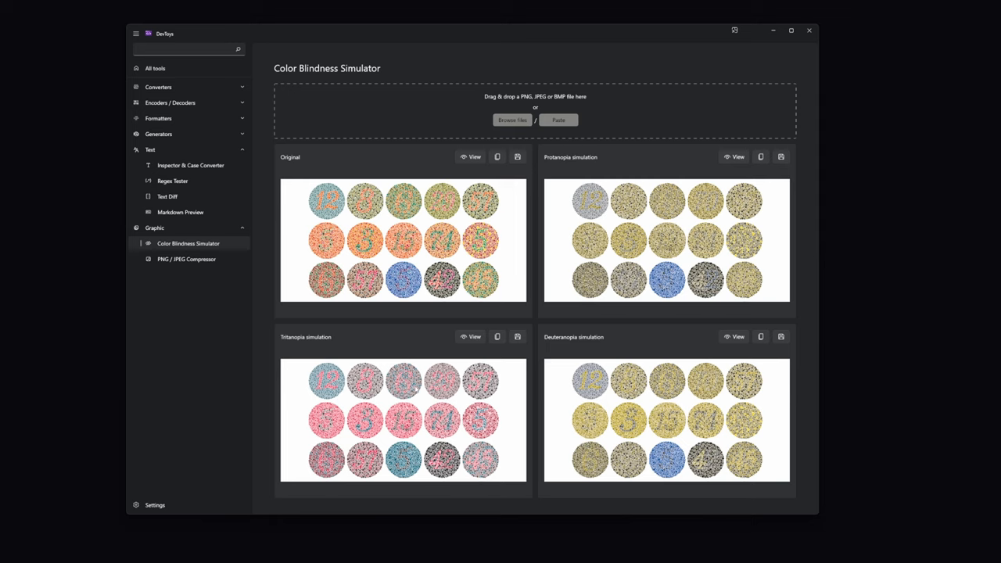
mouse_move(223, 331)
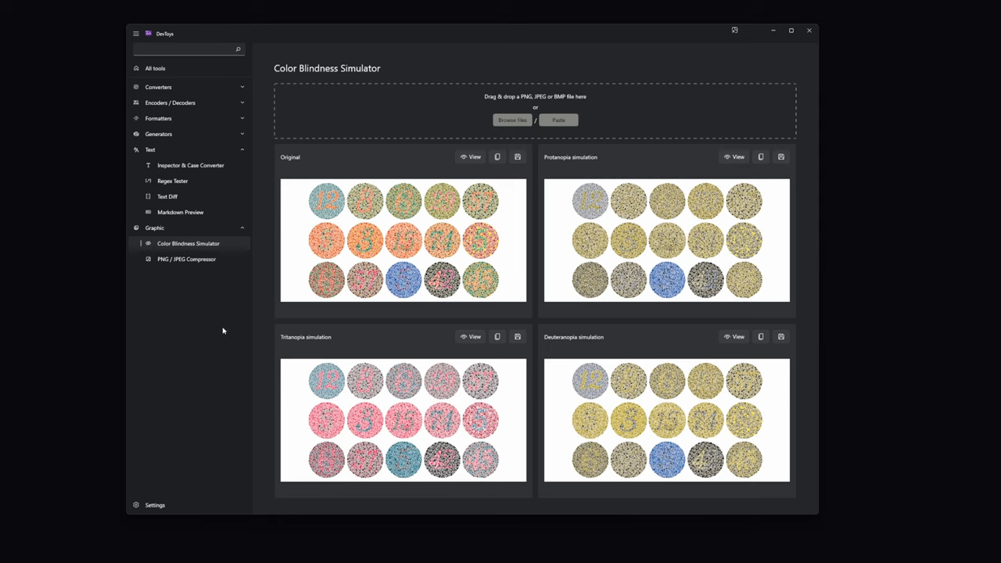
mouse_move(202, 339)
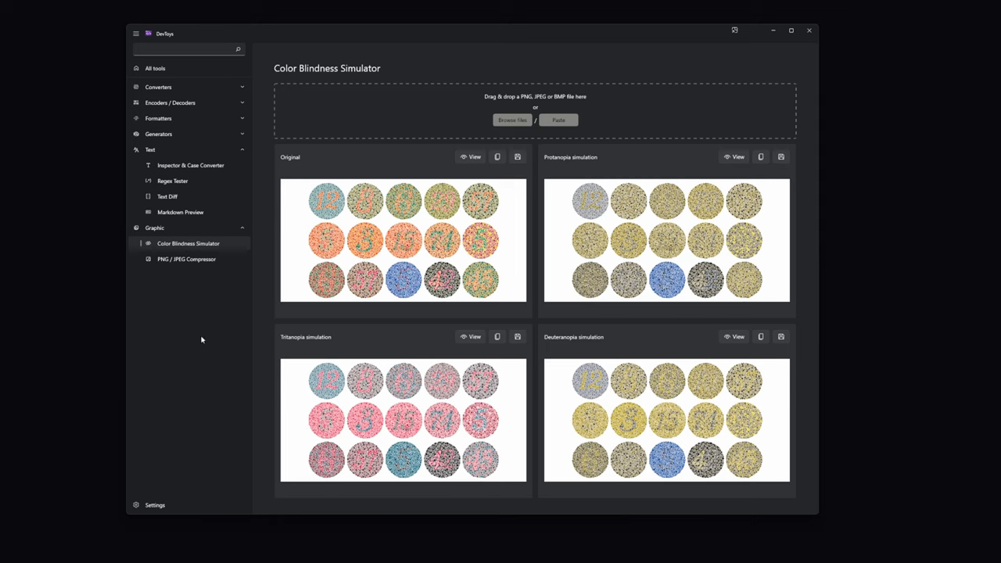
left_click(158, 134)
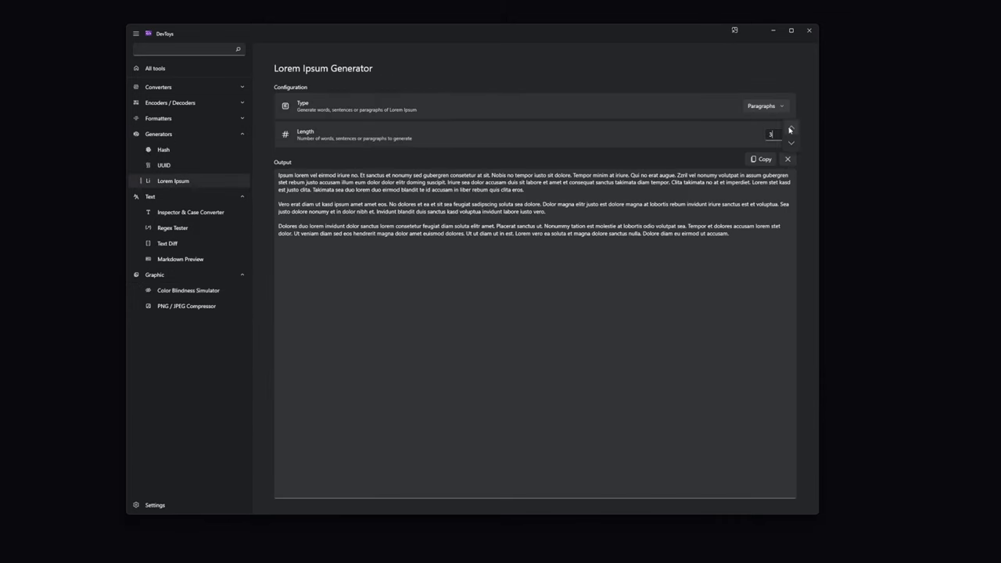
Raise the Lorem Ipsum paragraph length from 3 to 4.
left_click(784, 132)
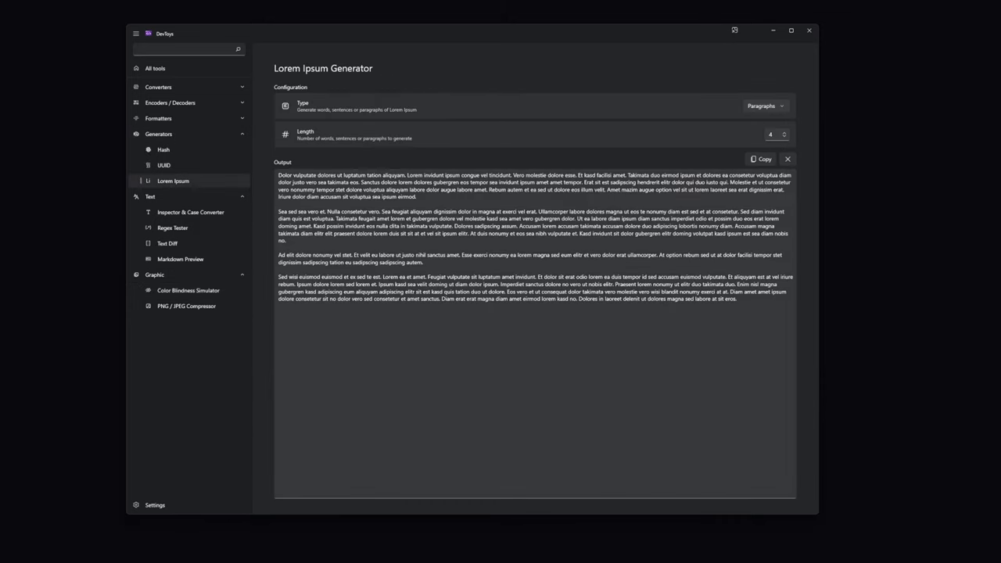
mouse_move(181, 425)
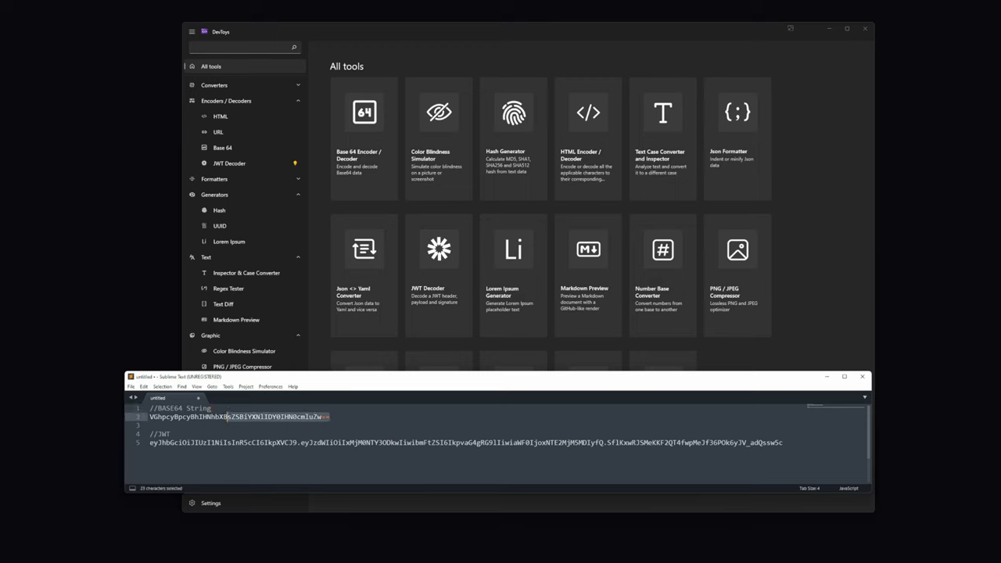
Copy the Base64 string and then the JWT, letting DevToys smart detection decode each.
key("ctrl+c")
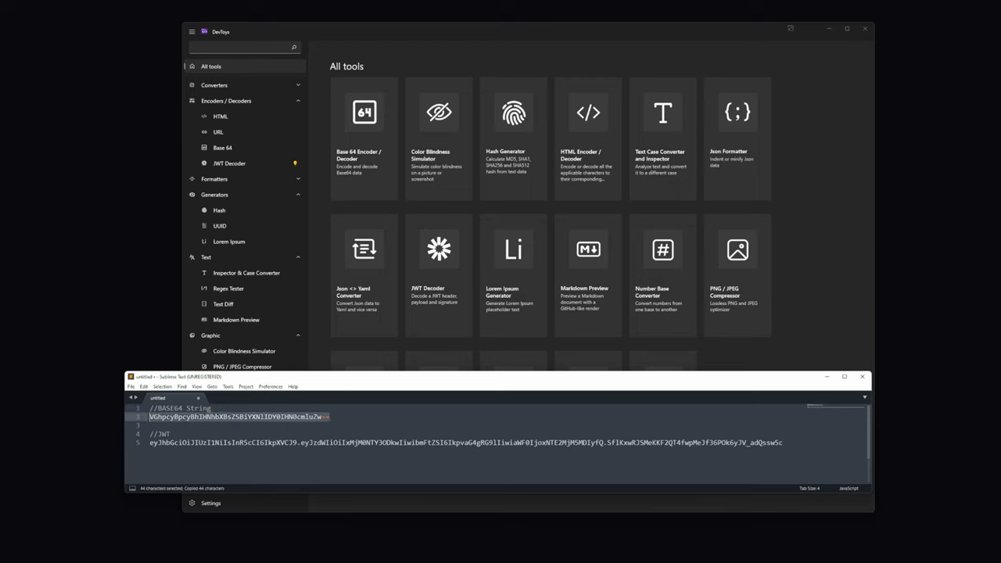
left_click(222, 147)
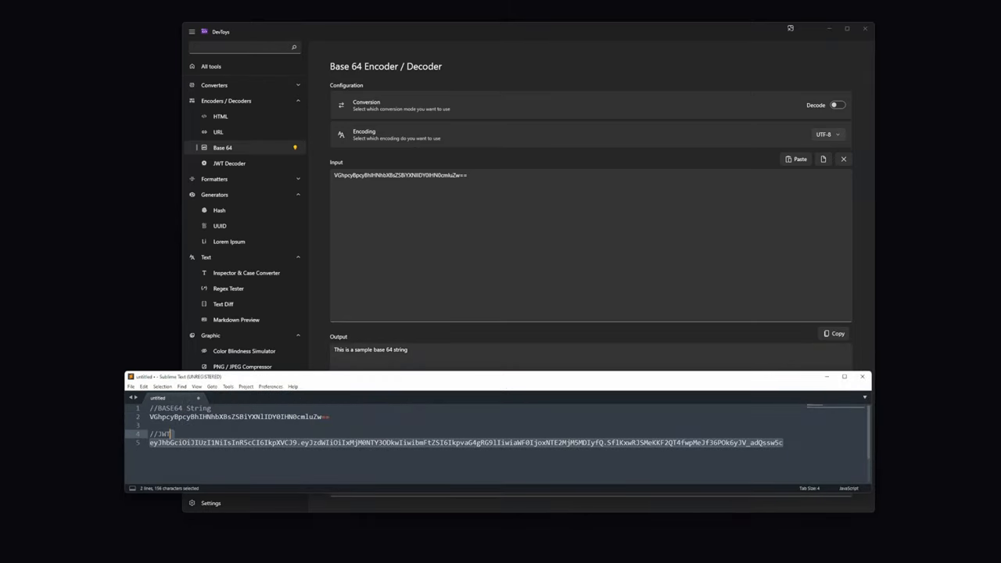
key("ctrl+c")
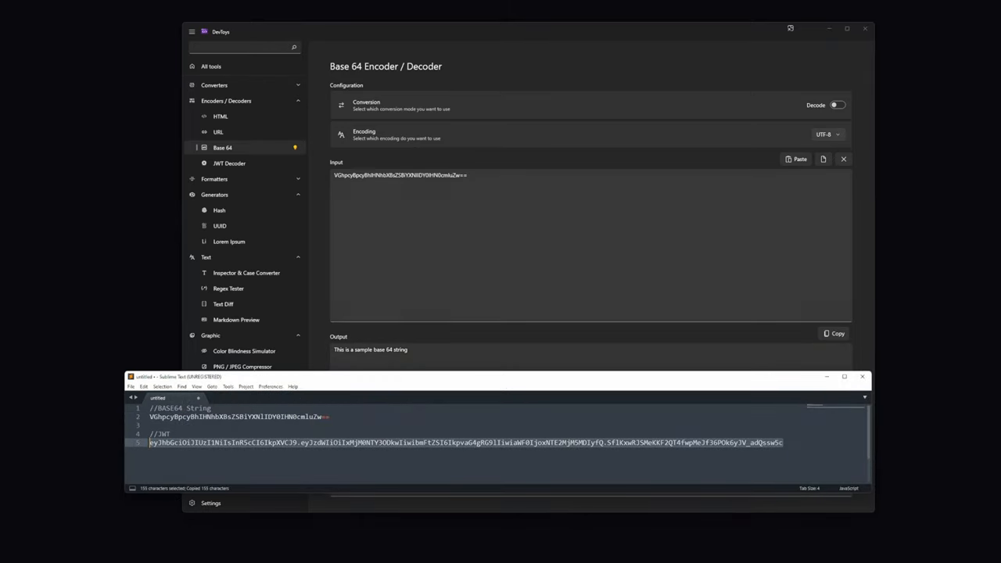
left_click(229, 163)
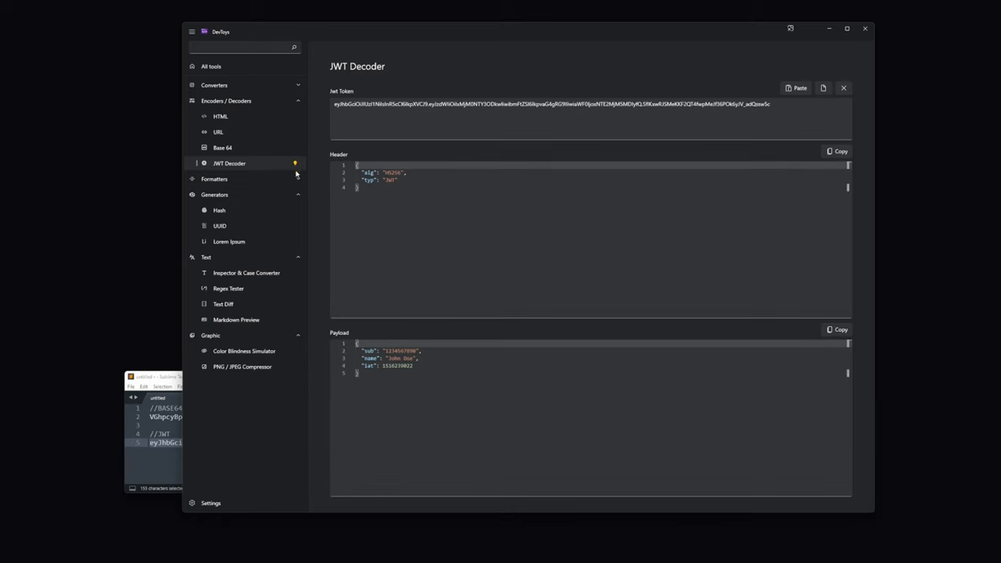
mouse_move(316, 243)
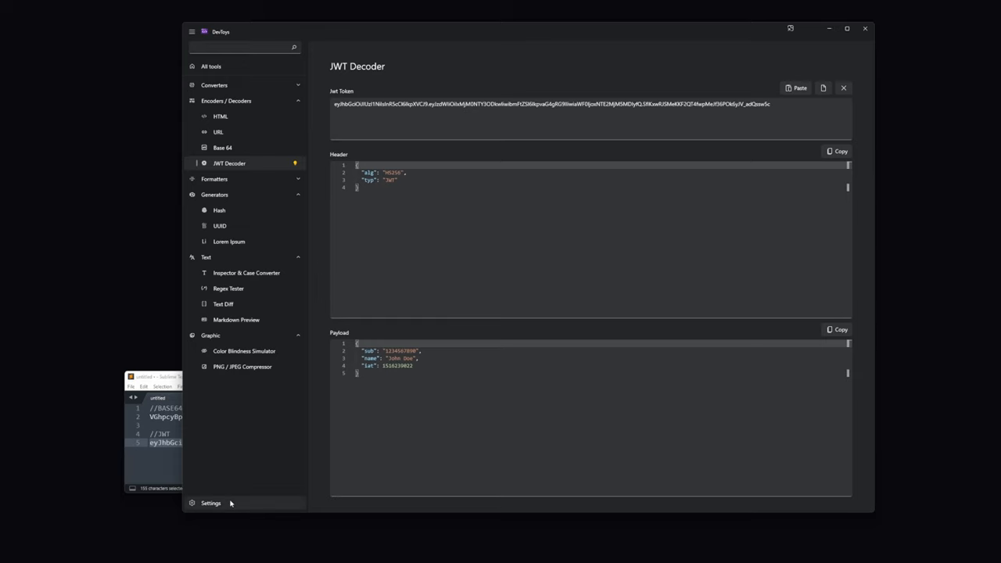
left_click(210, 503)
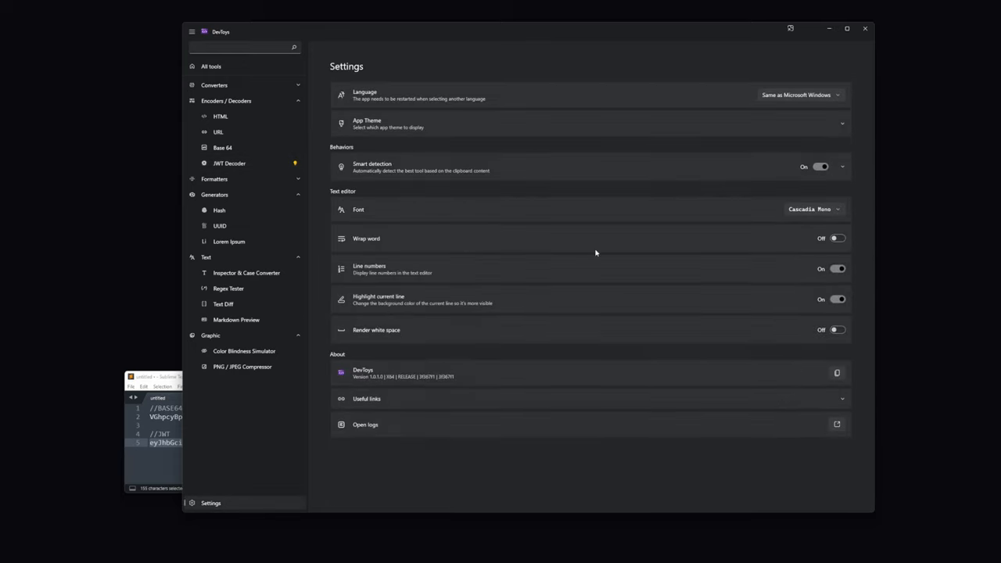
left_click(820, 167)
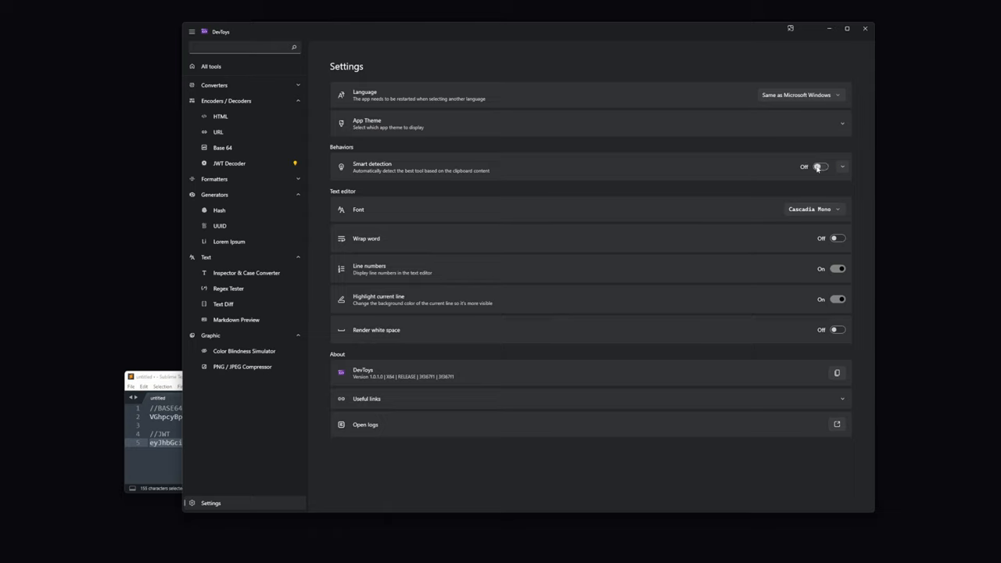
left_click(820, 166)
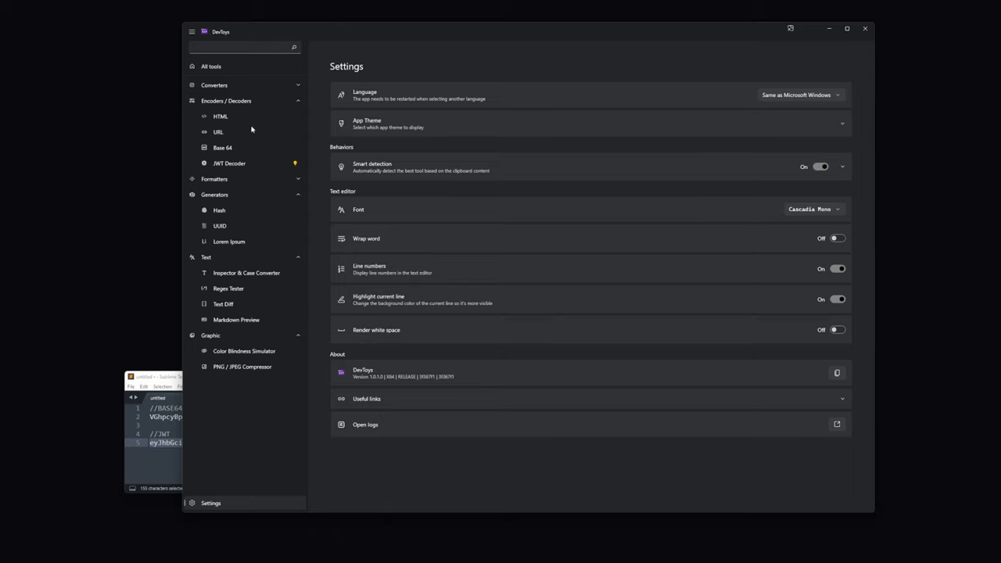
left_click(229, 163)
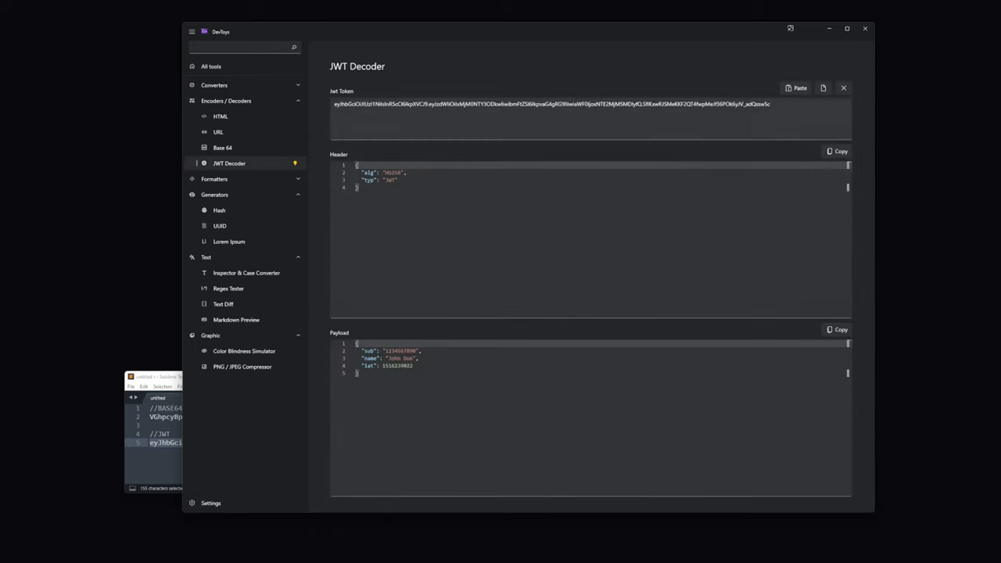
mouse_move(792, 29)
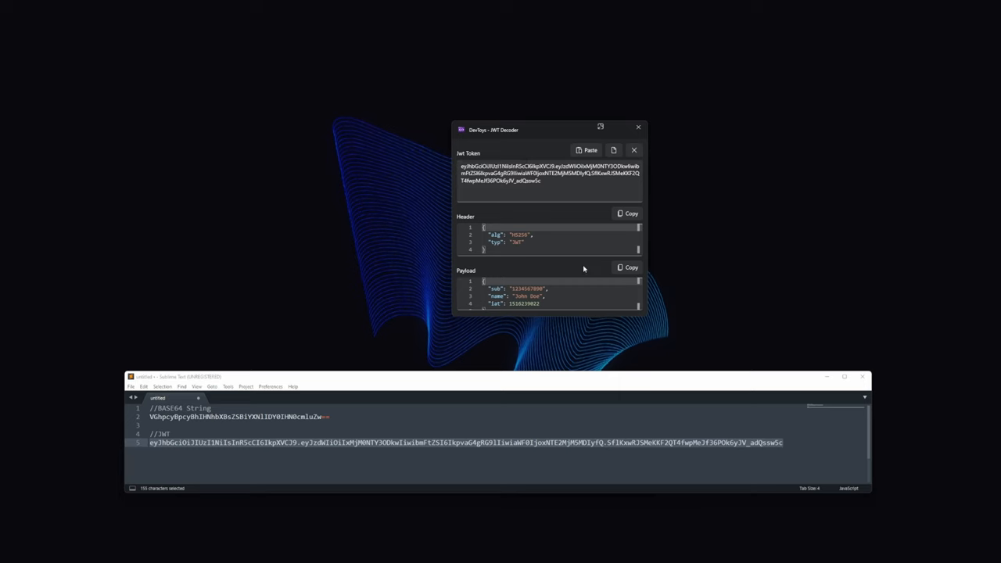
mouse_move(592, 370)
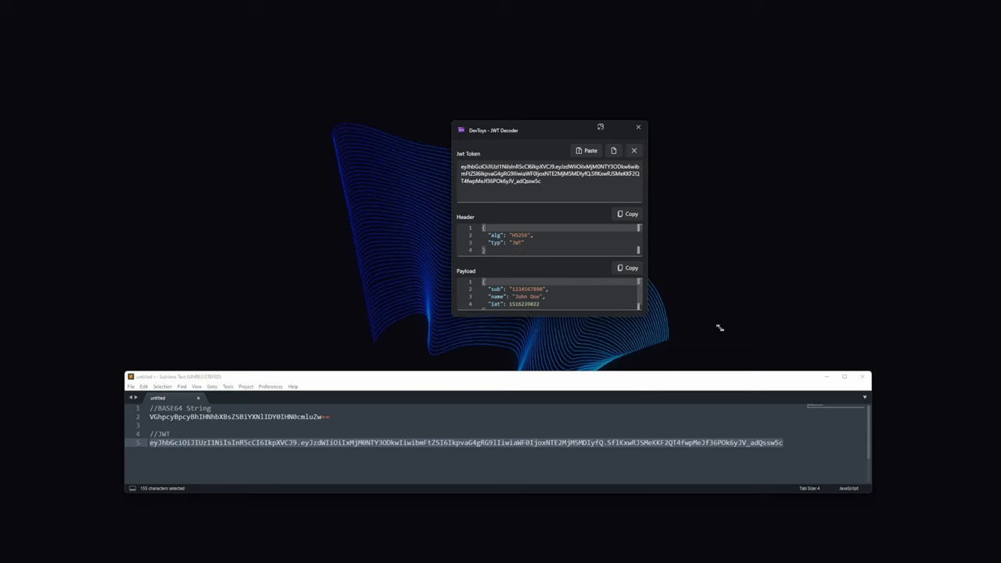
mouse_move(725, 345)
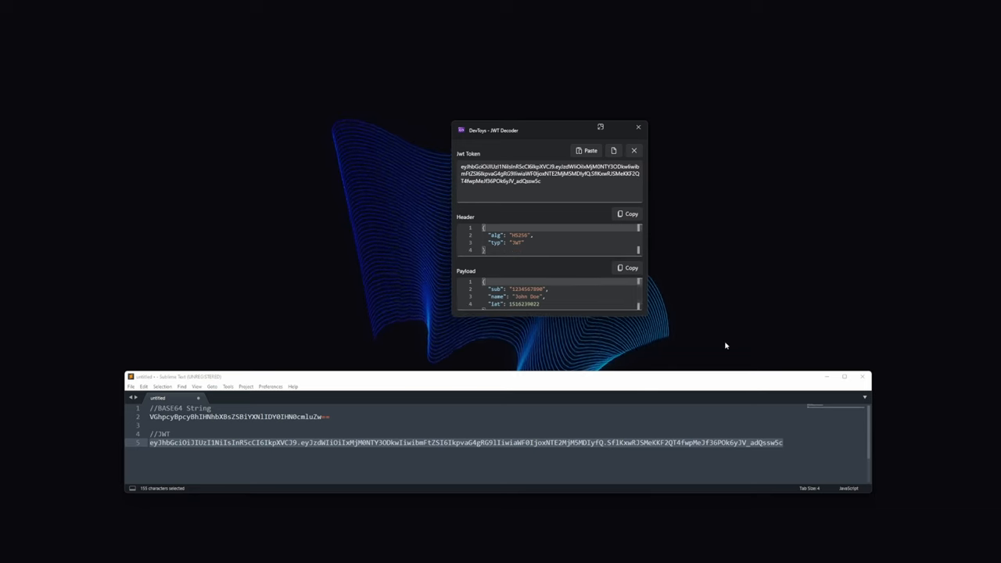